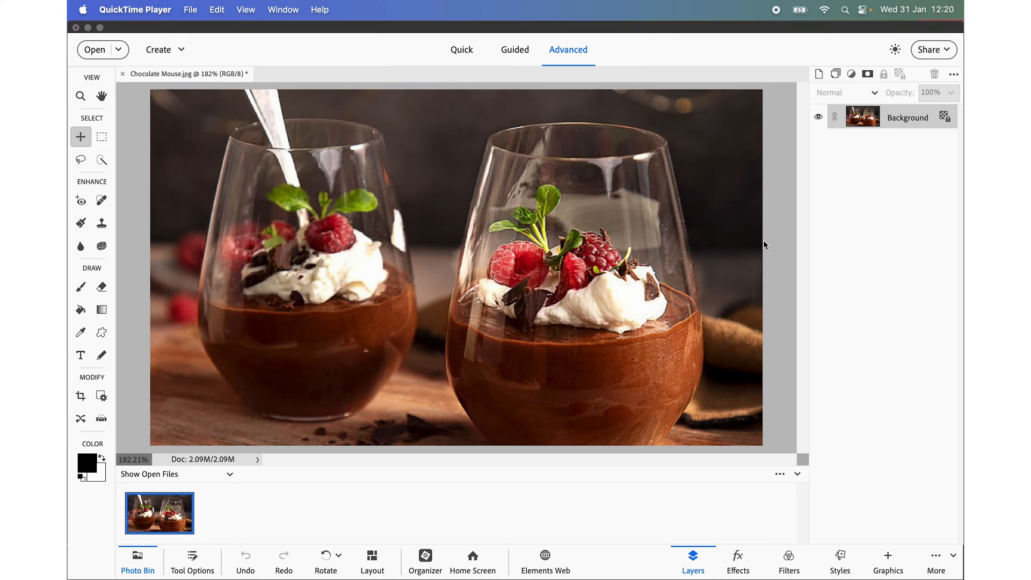
mouse_move(752, 242)
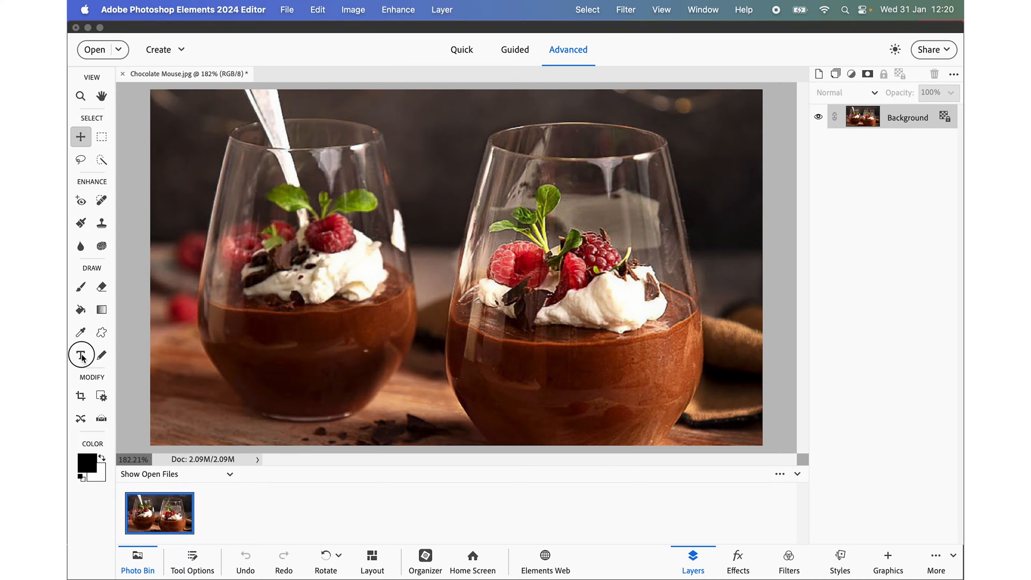
Type and commit the title 'Chocolate Mouse' over the dessert glasses with the Horizontal Type tool.
left_click(81, 354)
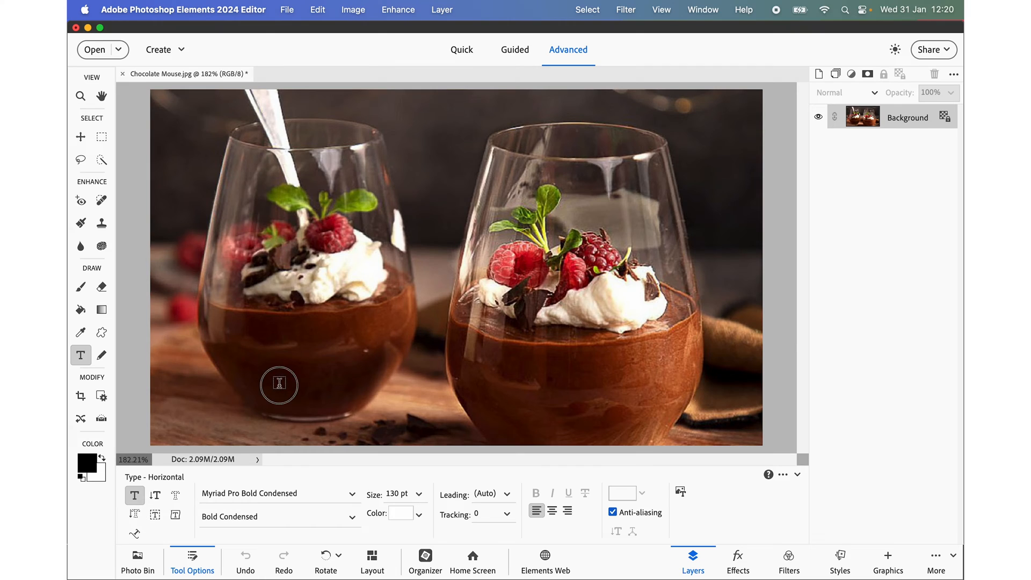
type("Lorem Ipsum")
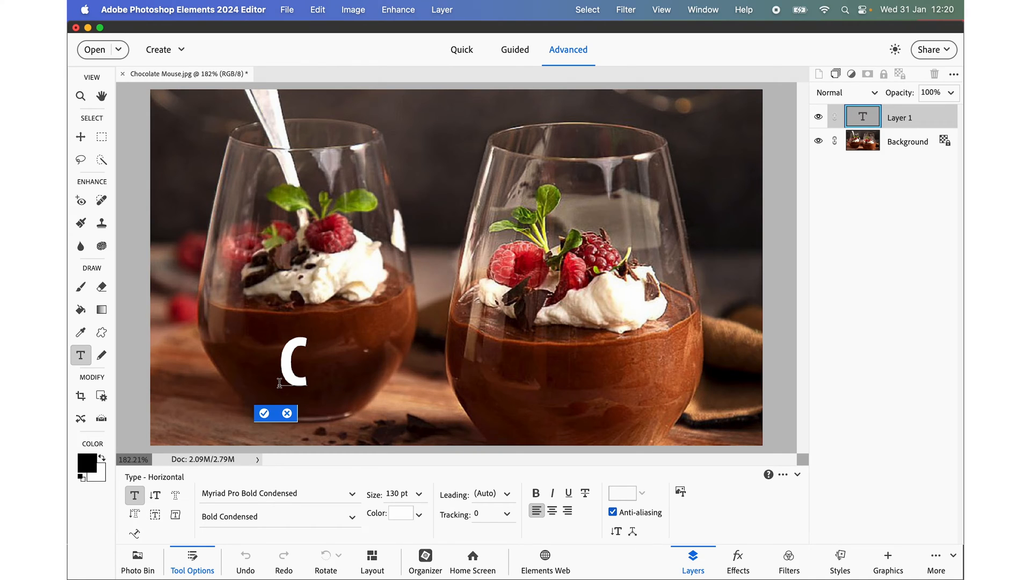
type("hoc")
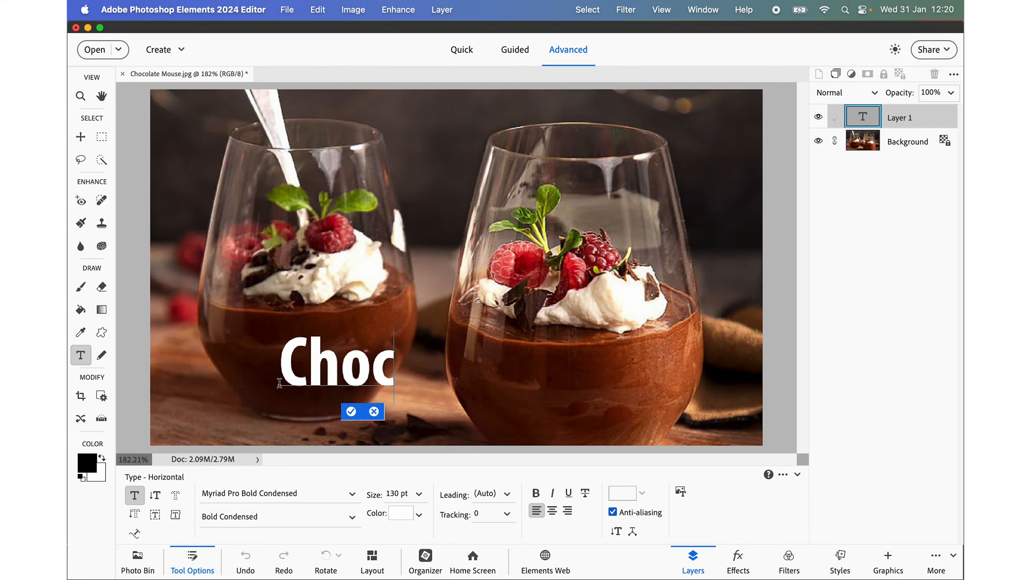
type("olate Mo")
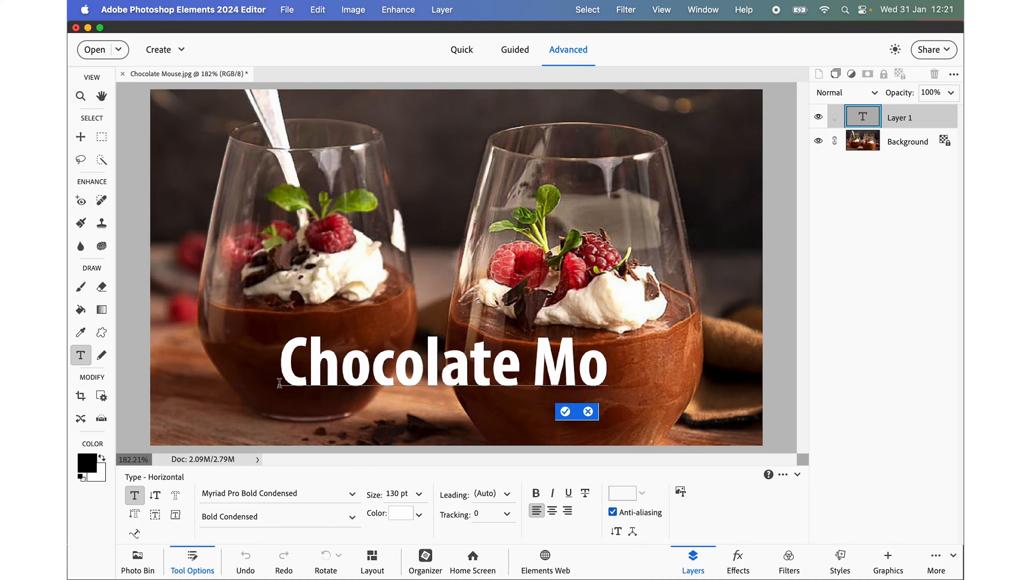
type("use")
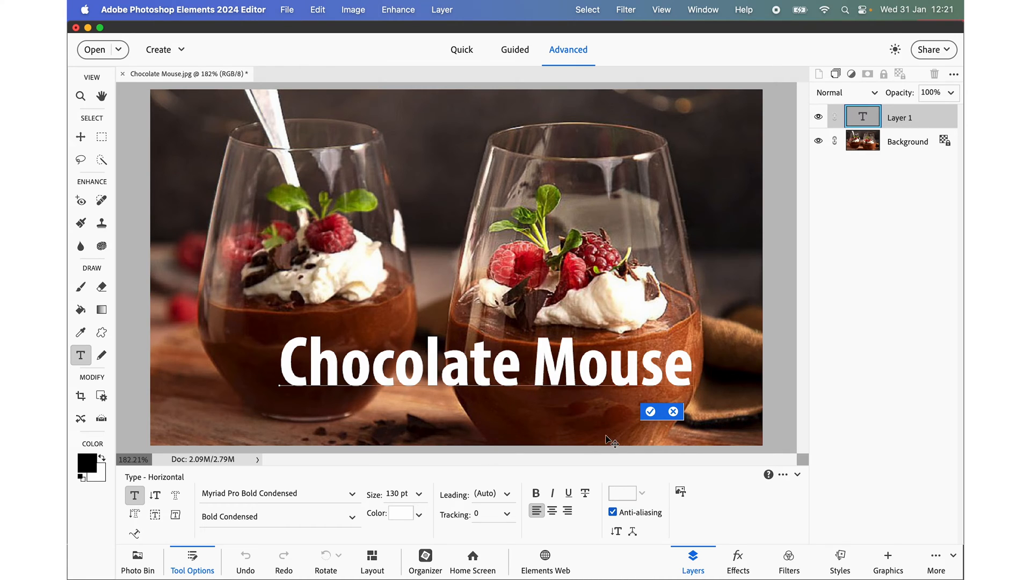
left_click(650, 410)
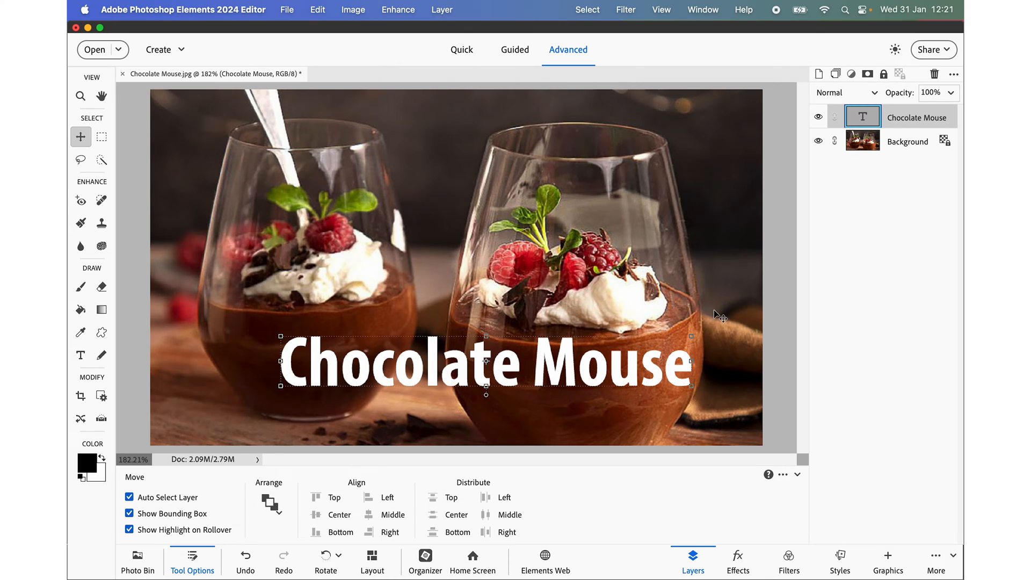
Make the Background layer active and open the application menu to reach Settings.
left_click(862, 140)
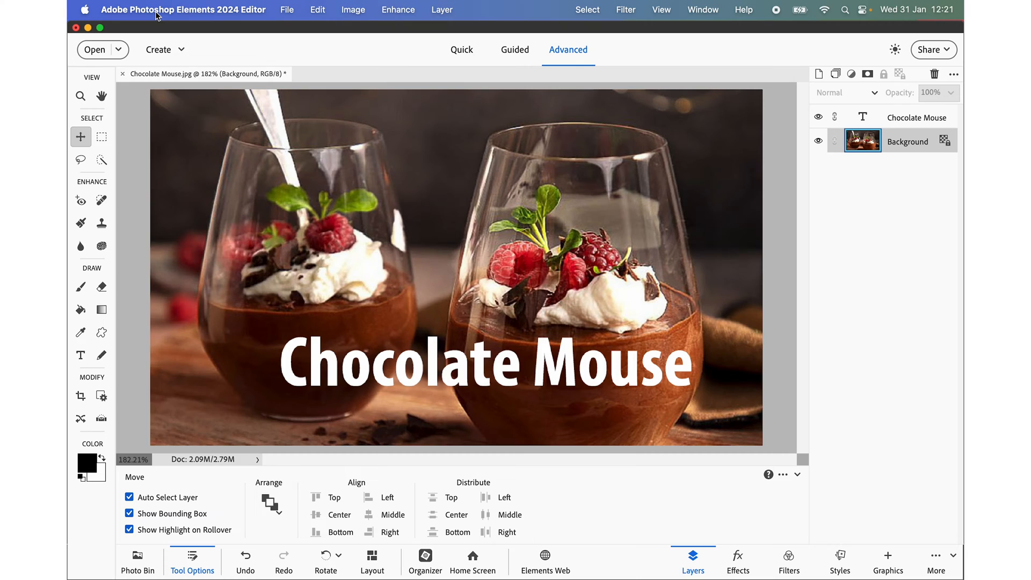
left_click(184, 10)
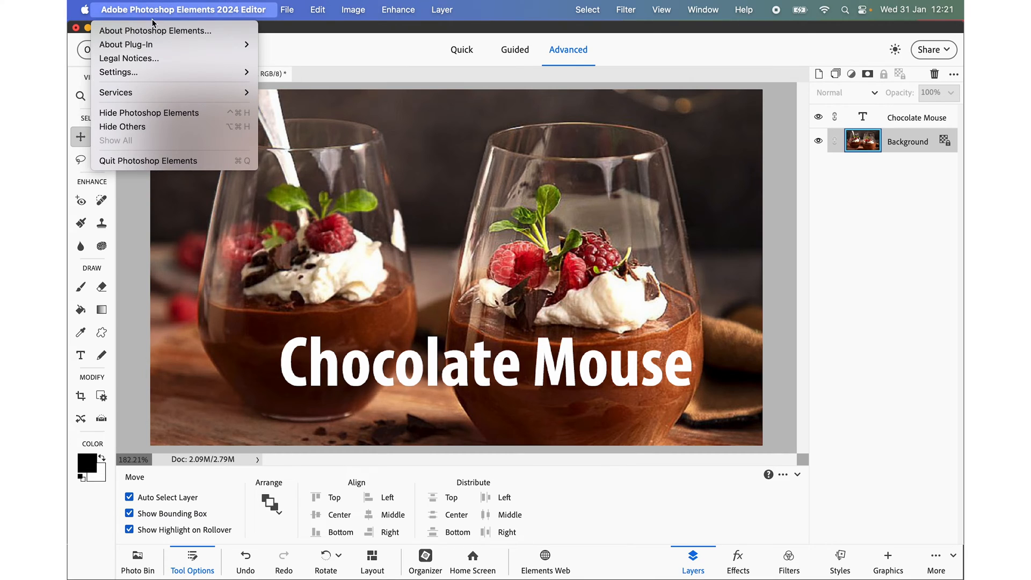
mouse_move(117, 72)
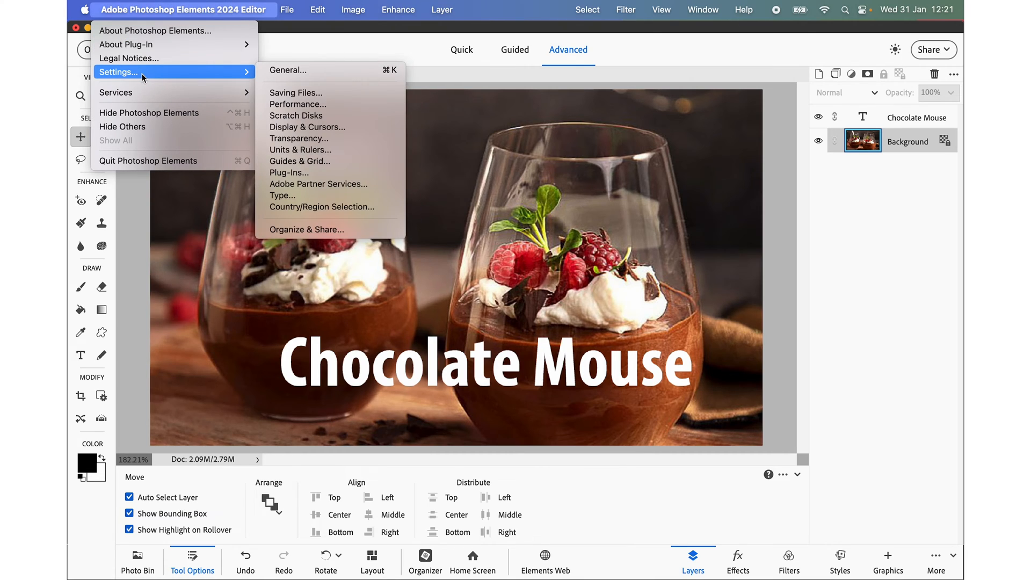
mouse_move(290, 200)
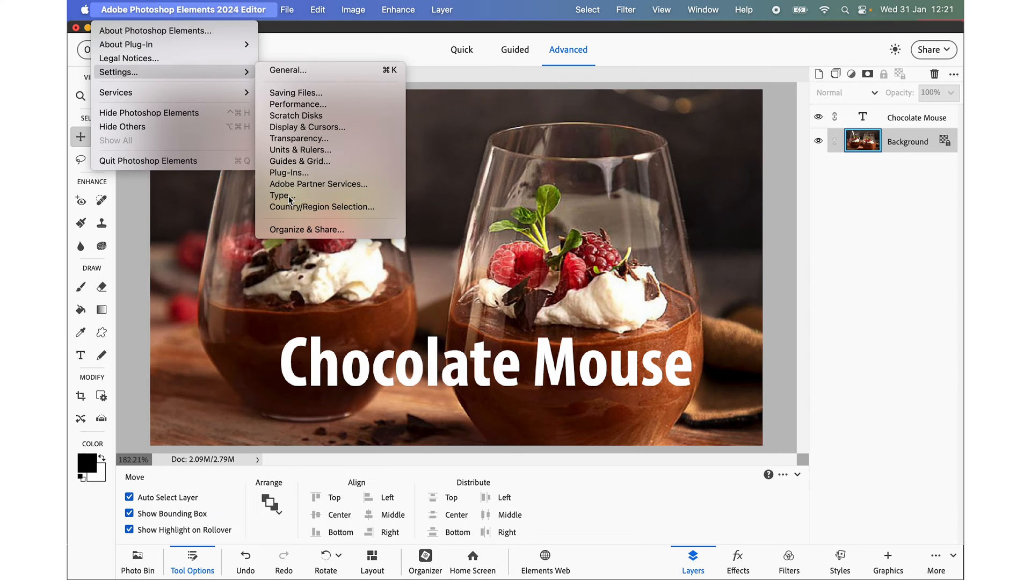
In Type preferences, toggle 'Fill new type layers with placeholder text' off and back on.
left_click(281, 195)
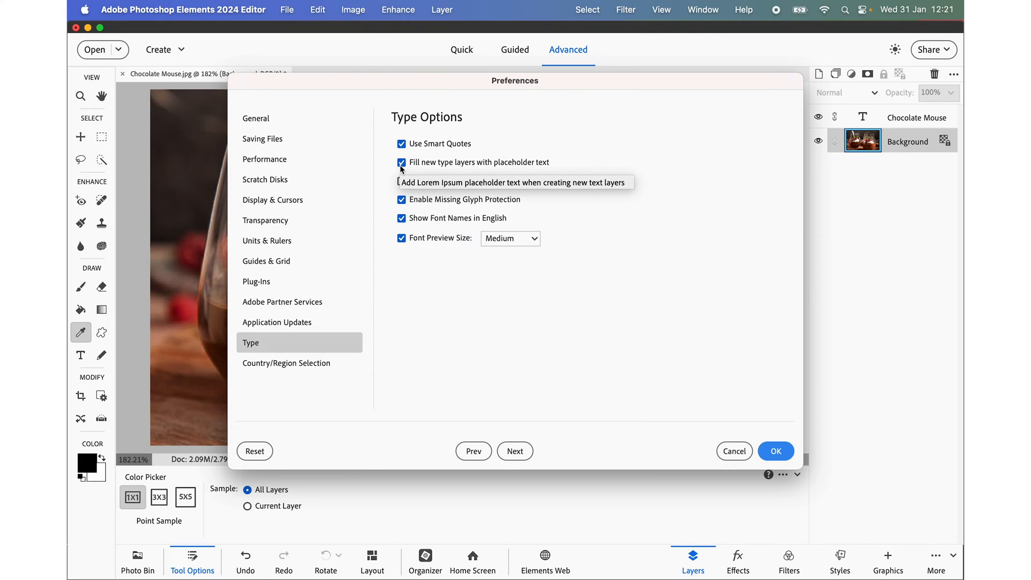
left_click(401, 162)
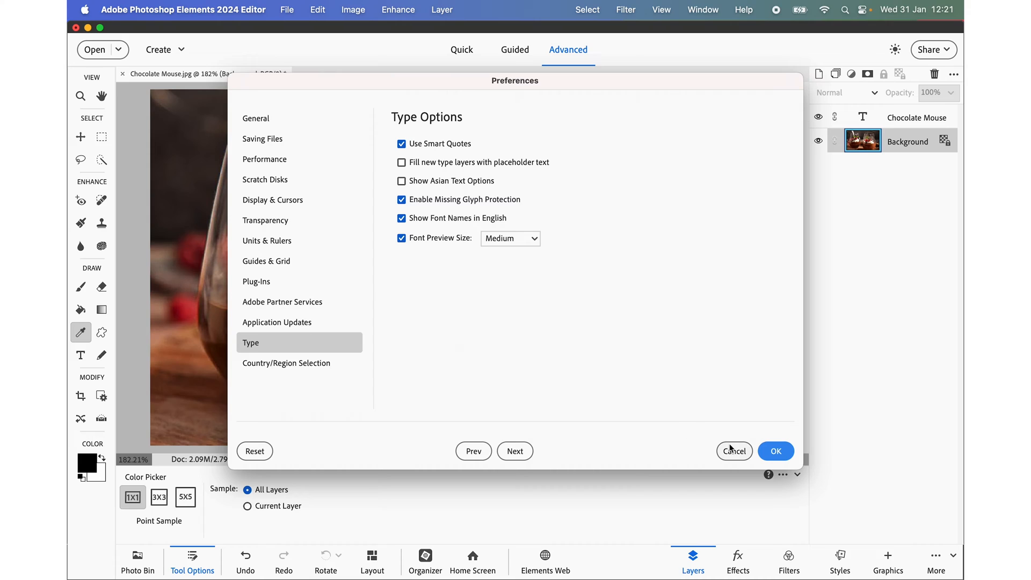
mouse_move(340, 266)
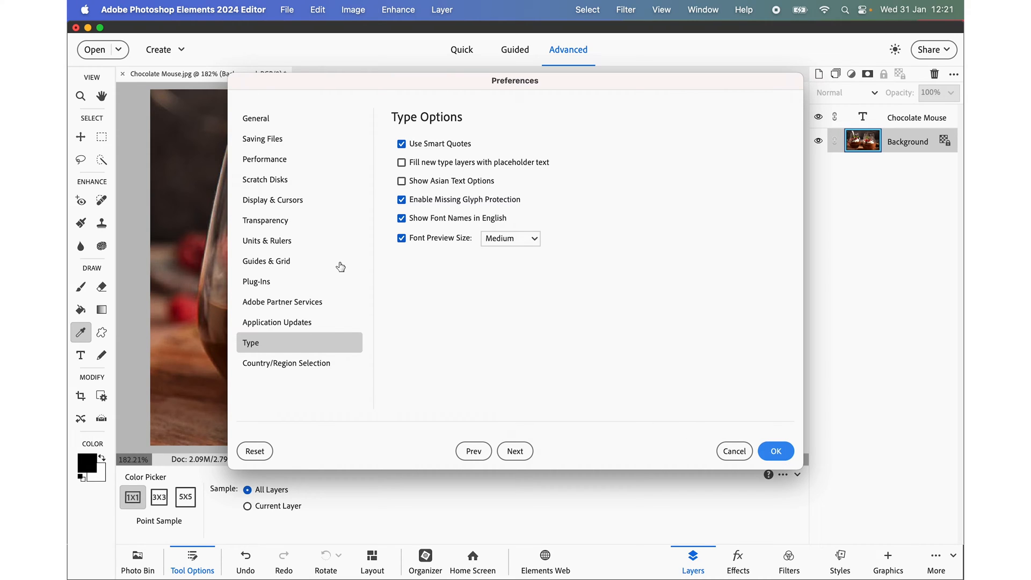
left_click(401, 162)
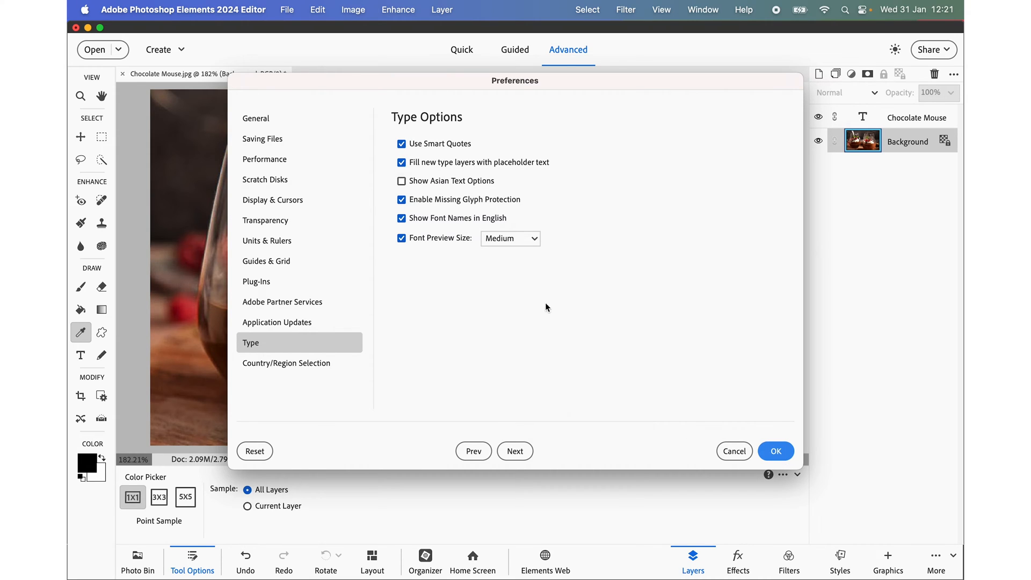
mouse_move(769, 327)
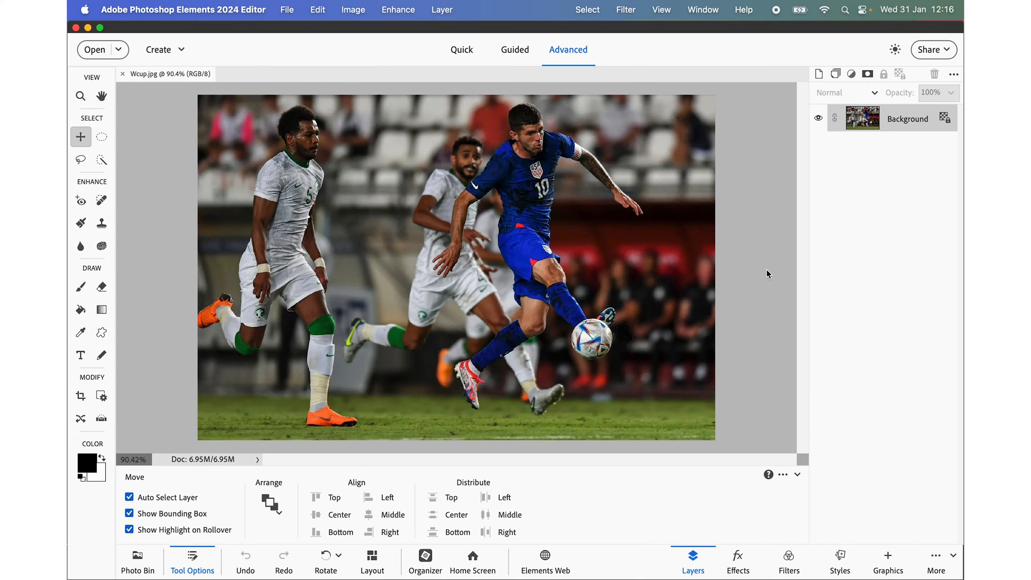
mouse_move(702, 90)
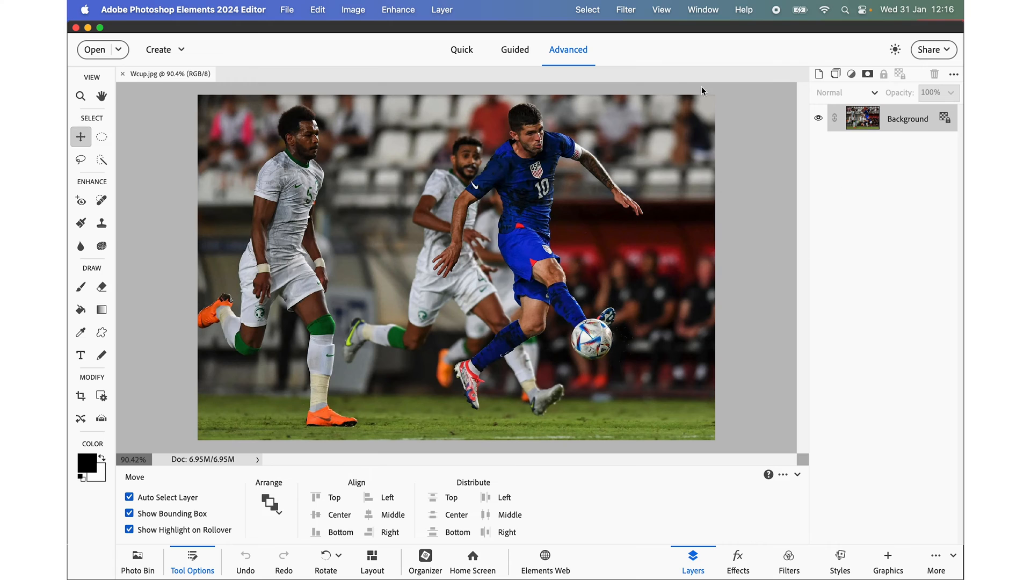
Switch to Guided mode to reach the Add Text edit for the soccer photo.
left_click(514, 49)
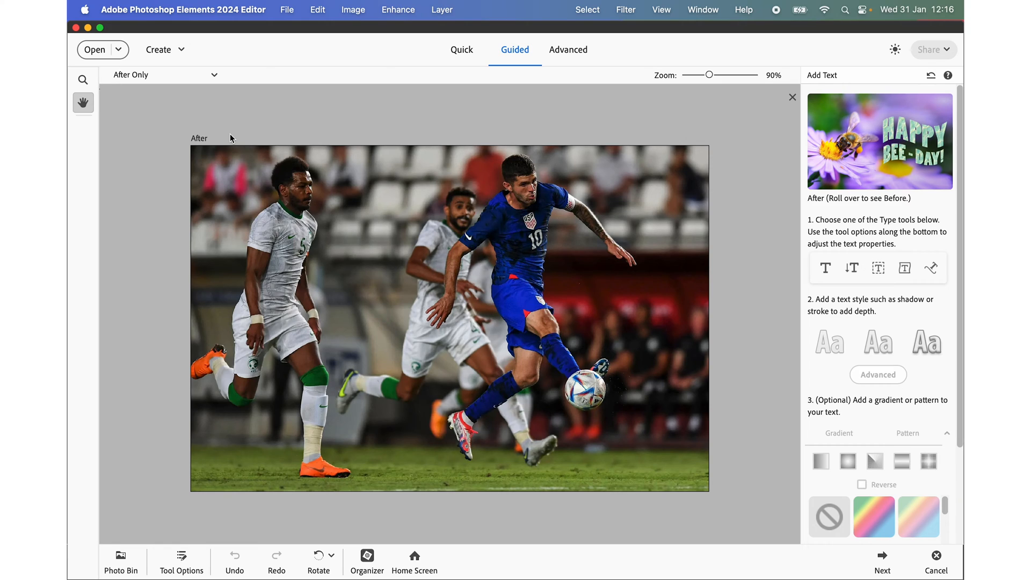
Add placeholder 'Lorem ipsum' text along a custom path on the soccer photo.
left_click(931, 267)
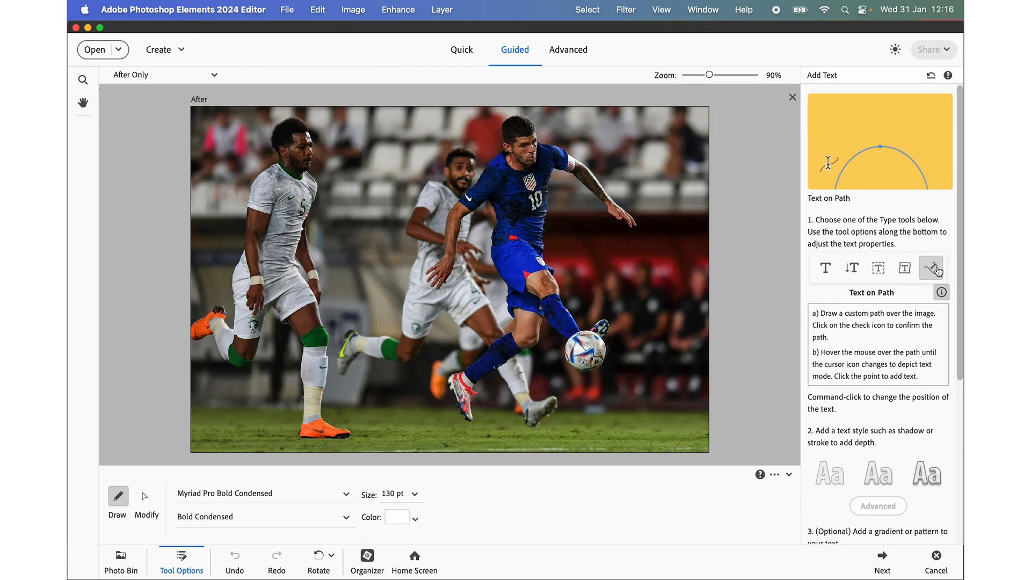
type("Lorem ipsum")
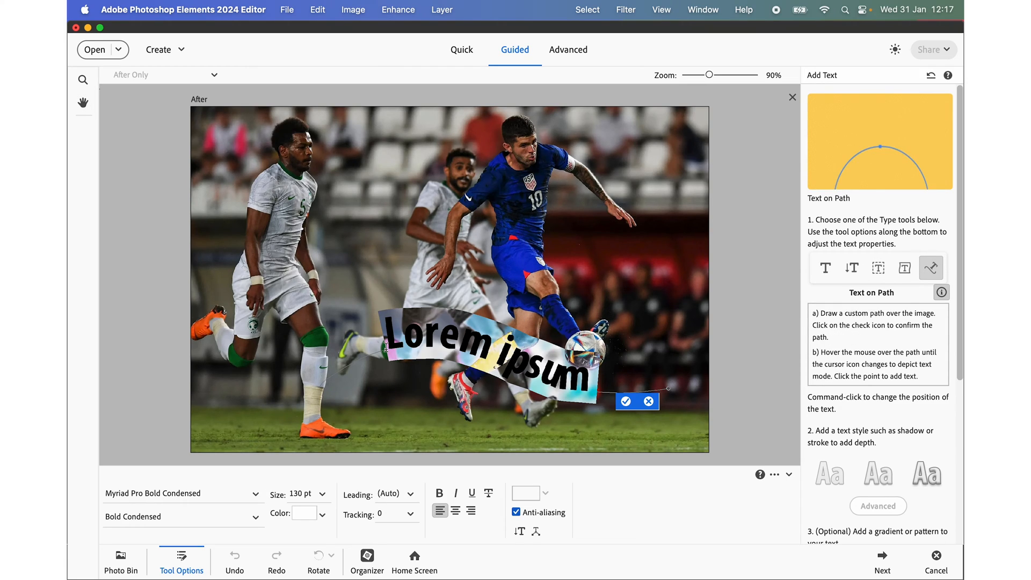
type("He")
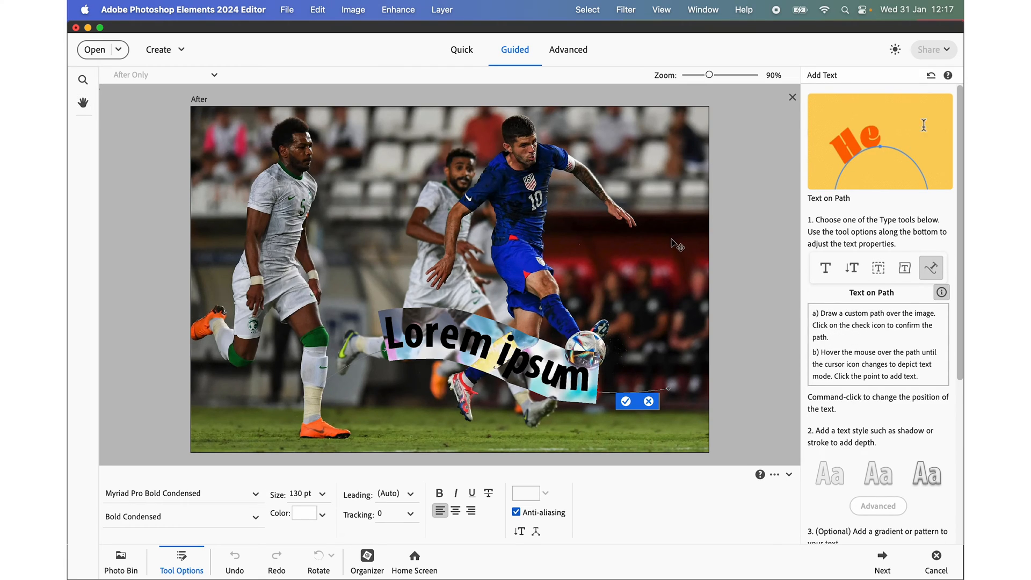